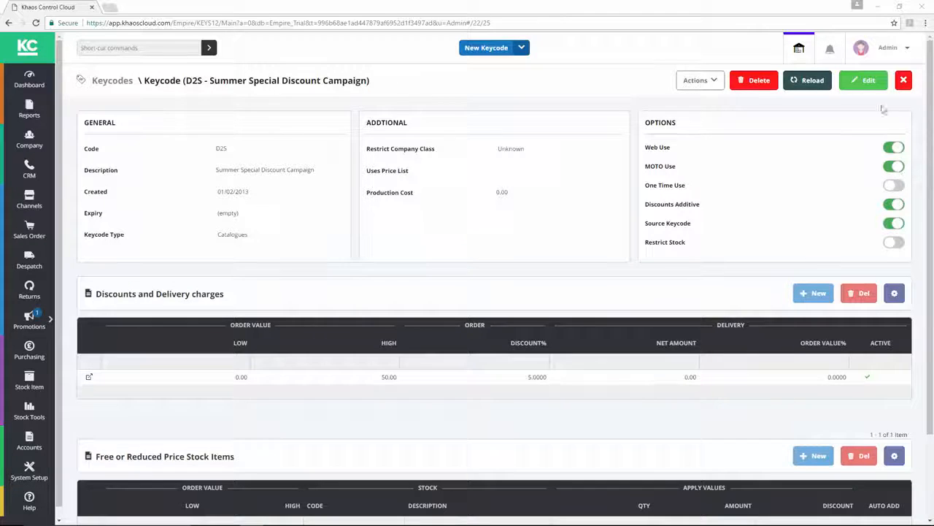
# Switch the D25 Summer Special Discount Campaign keycode into edit mode.
pyautogui.click(864, 80)
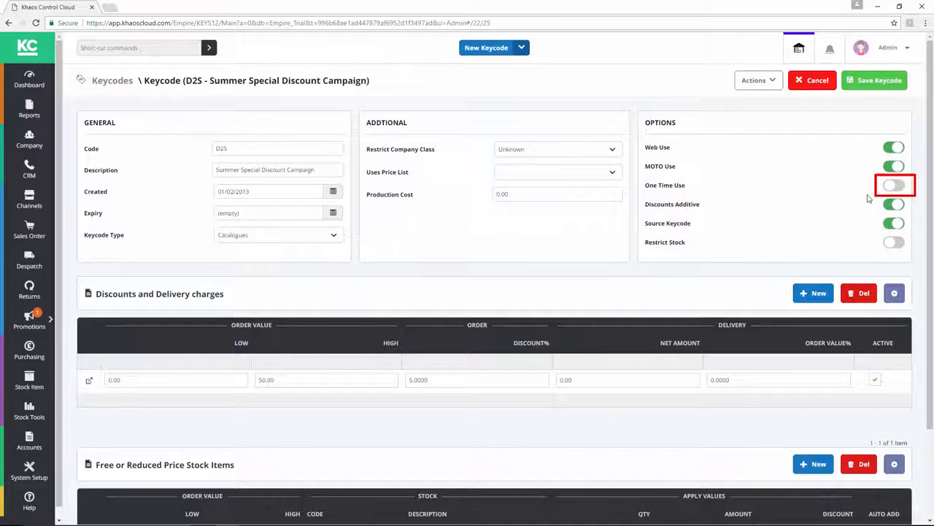
pyautogui.click(894, 184)
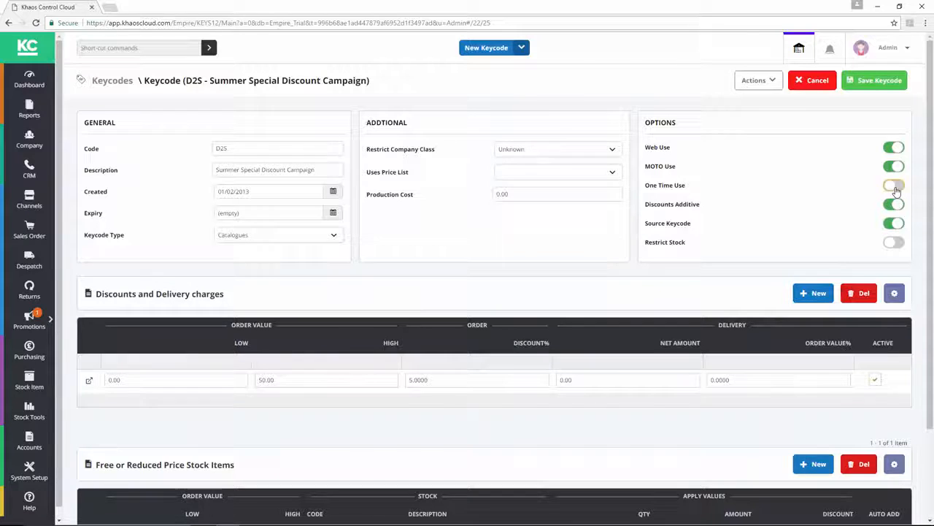
# Enable One Time Use in the Options panel and save the D25 keycode.
pyautogui.click(893, 184)
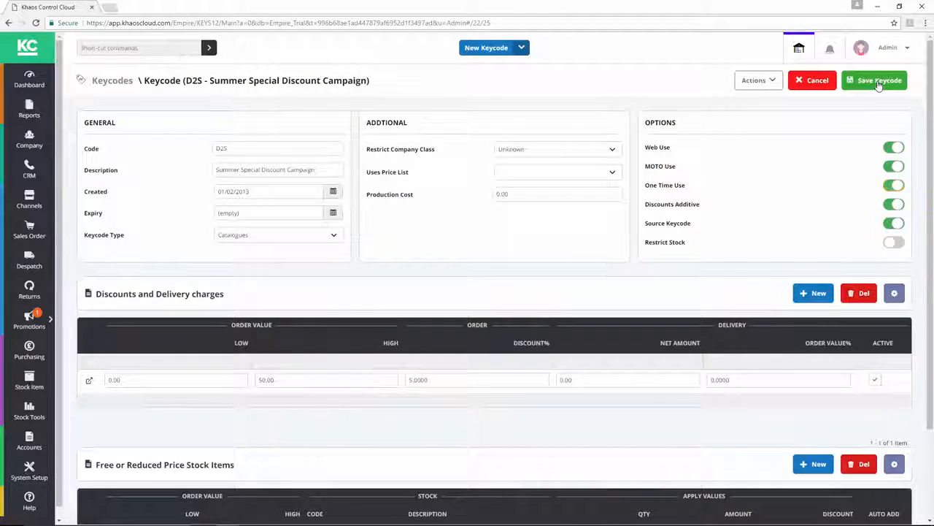
pyautogui.click(873, 80)
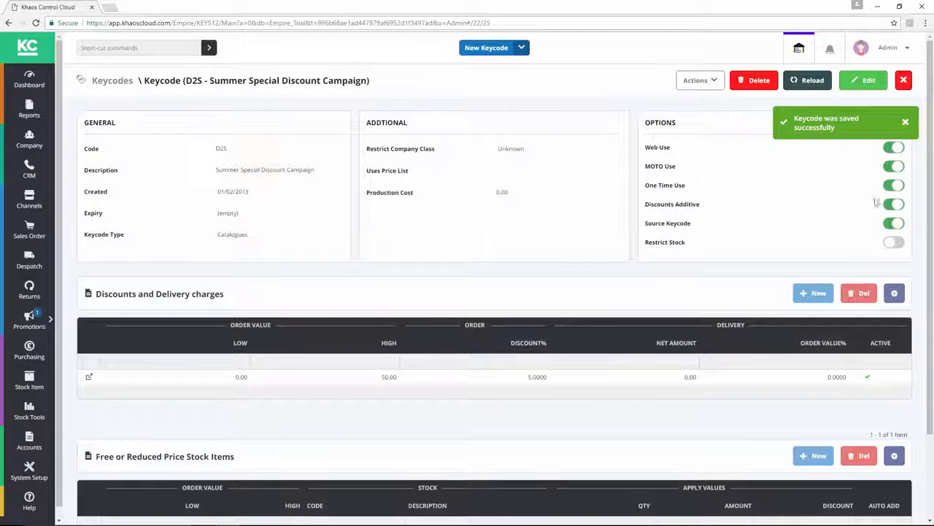